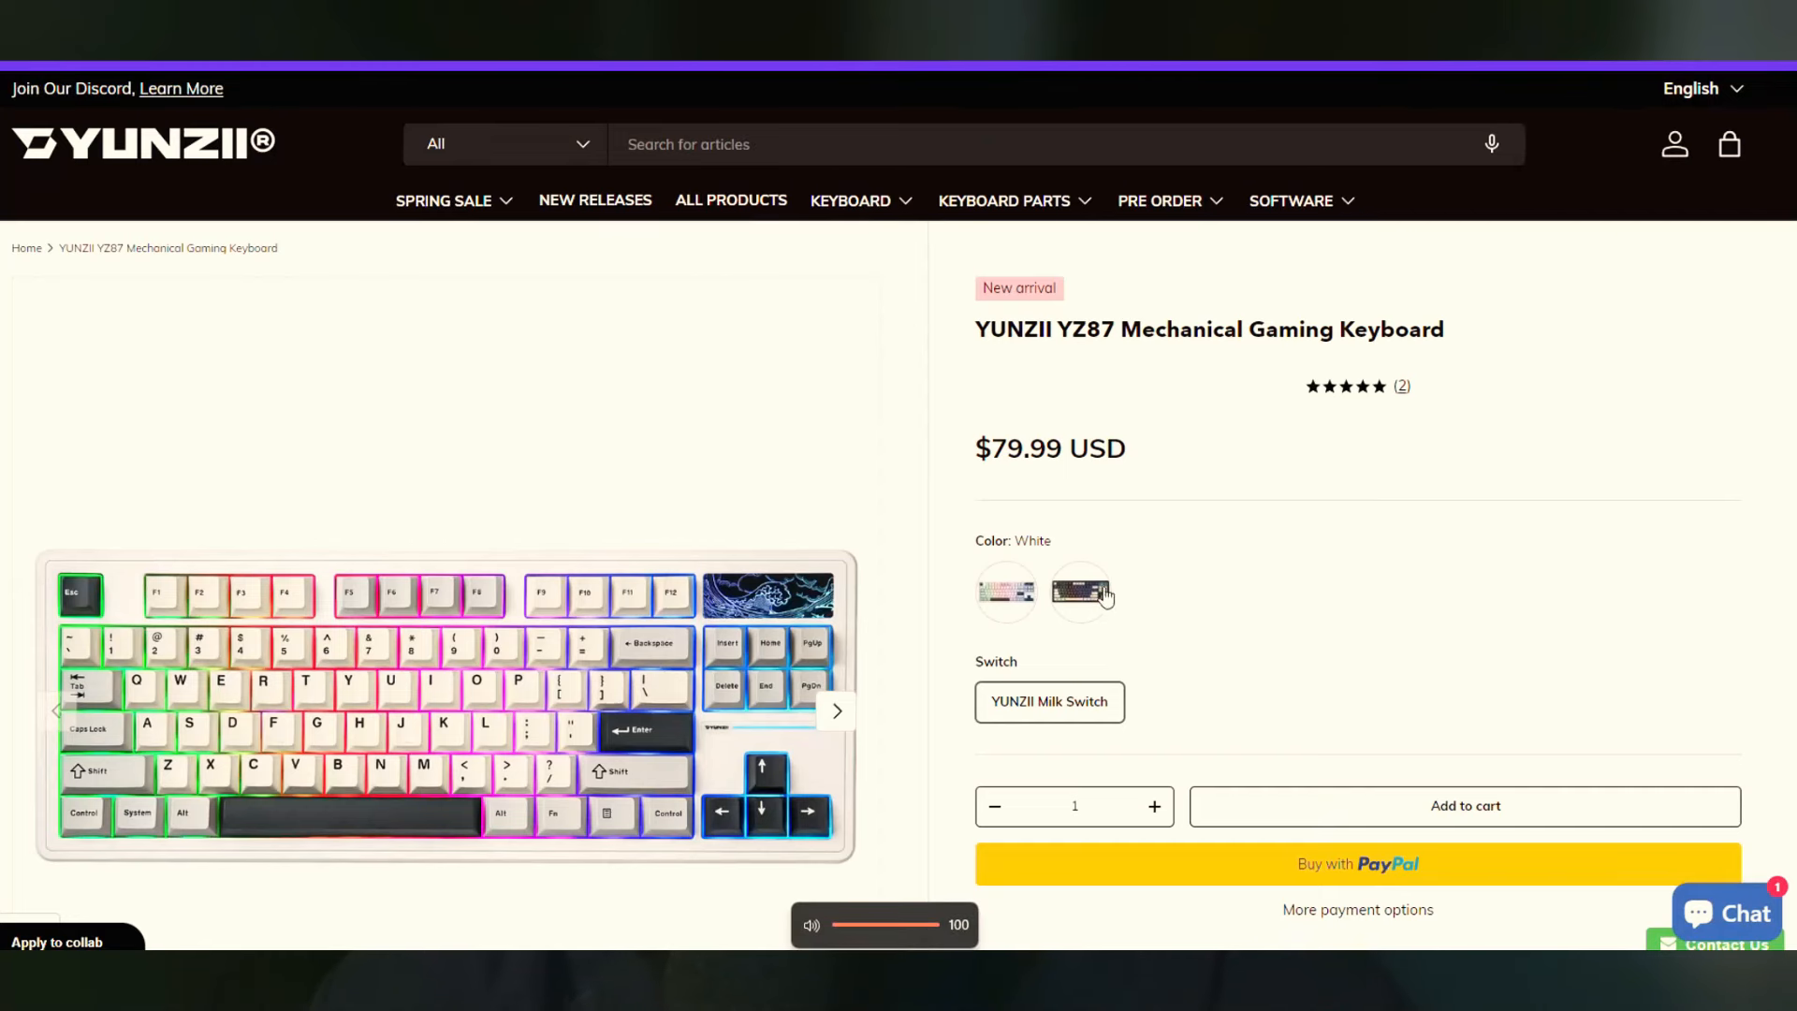
# Preview the keyboard in the black and white colourways, ending on black
pyautogui.click(1078, 593)
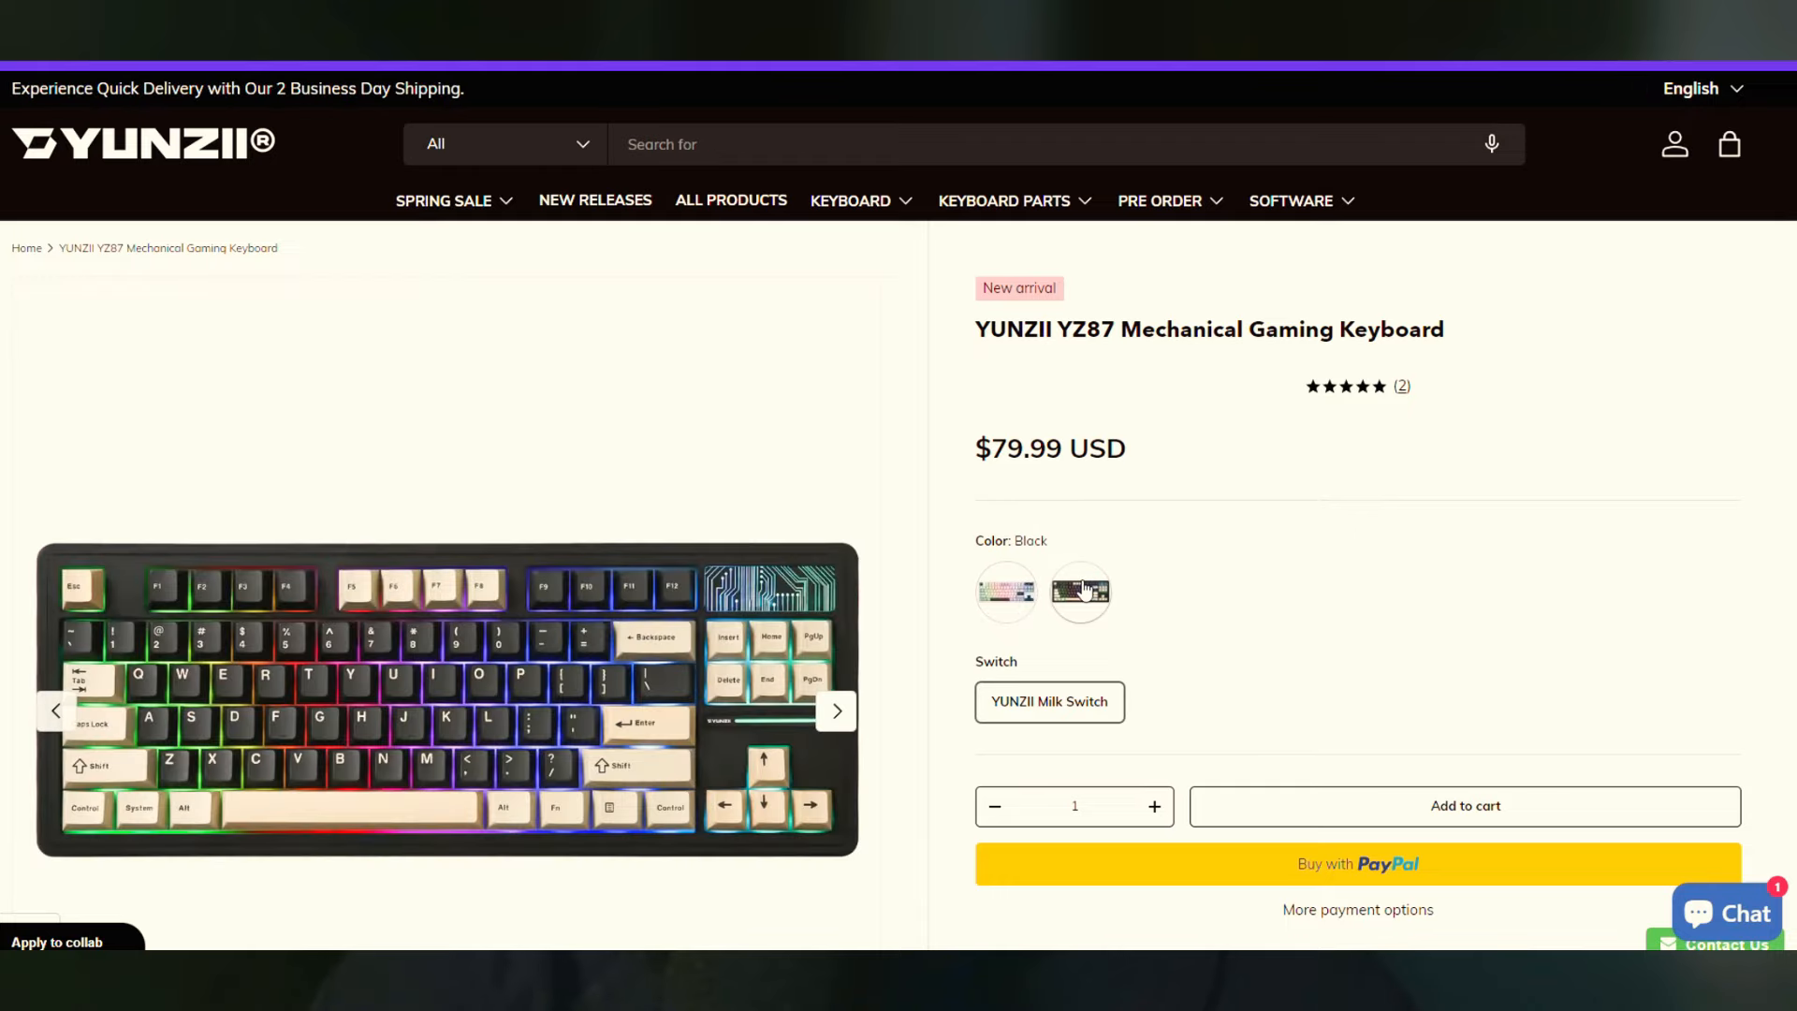
pyautogui.click(1005, 592)
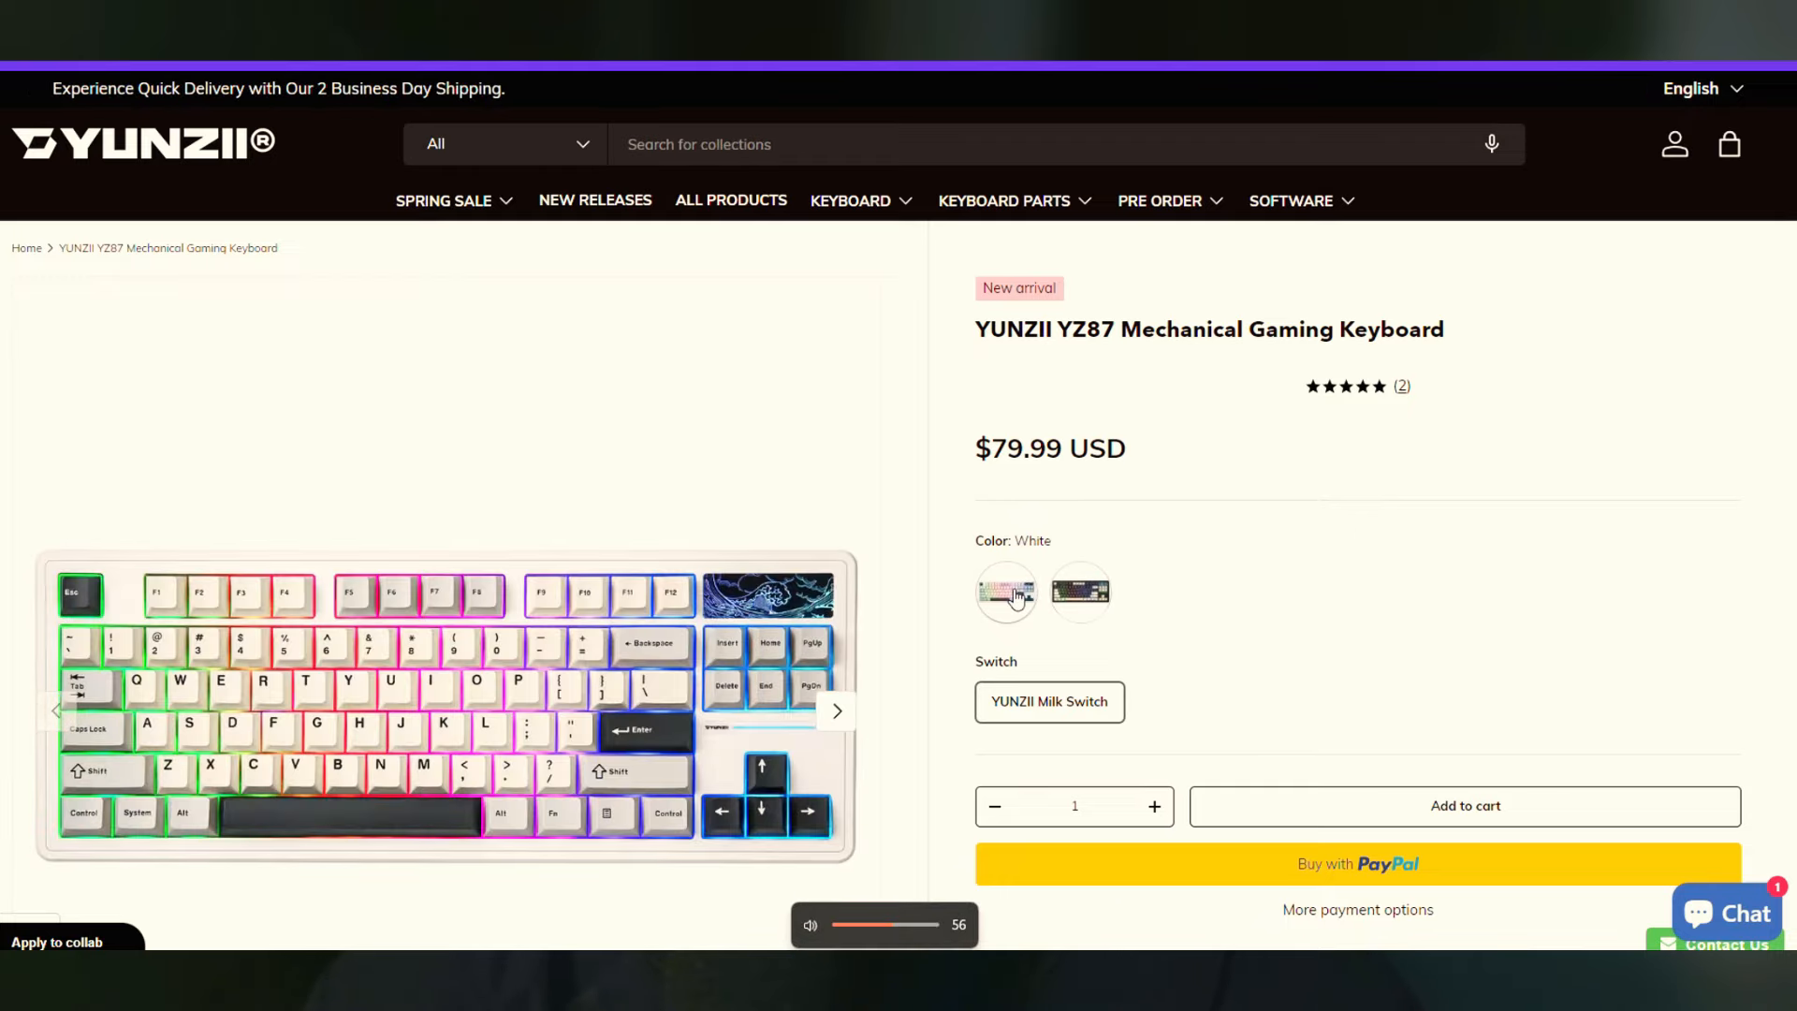
pyautogui.click(1078, 592)
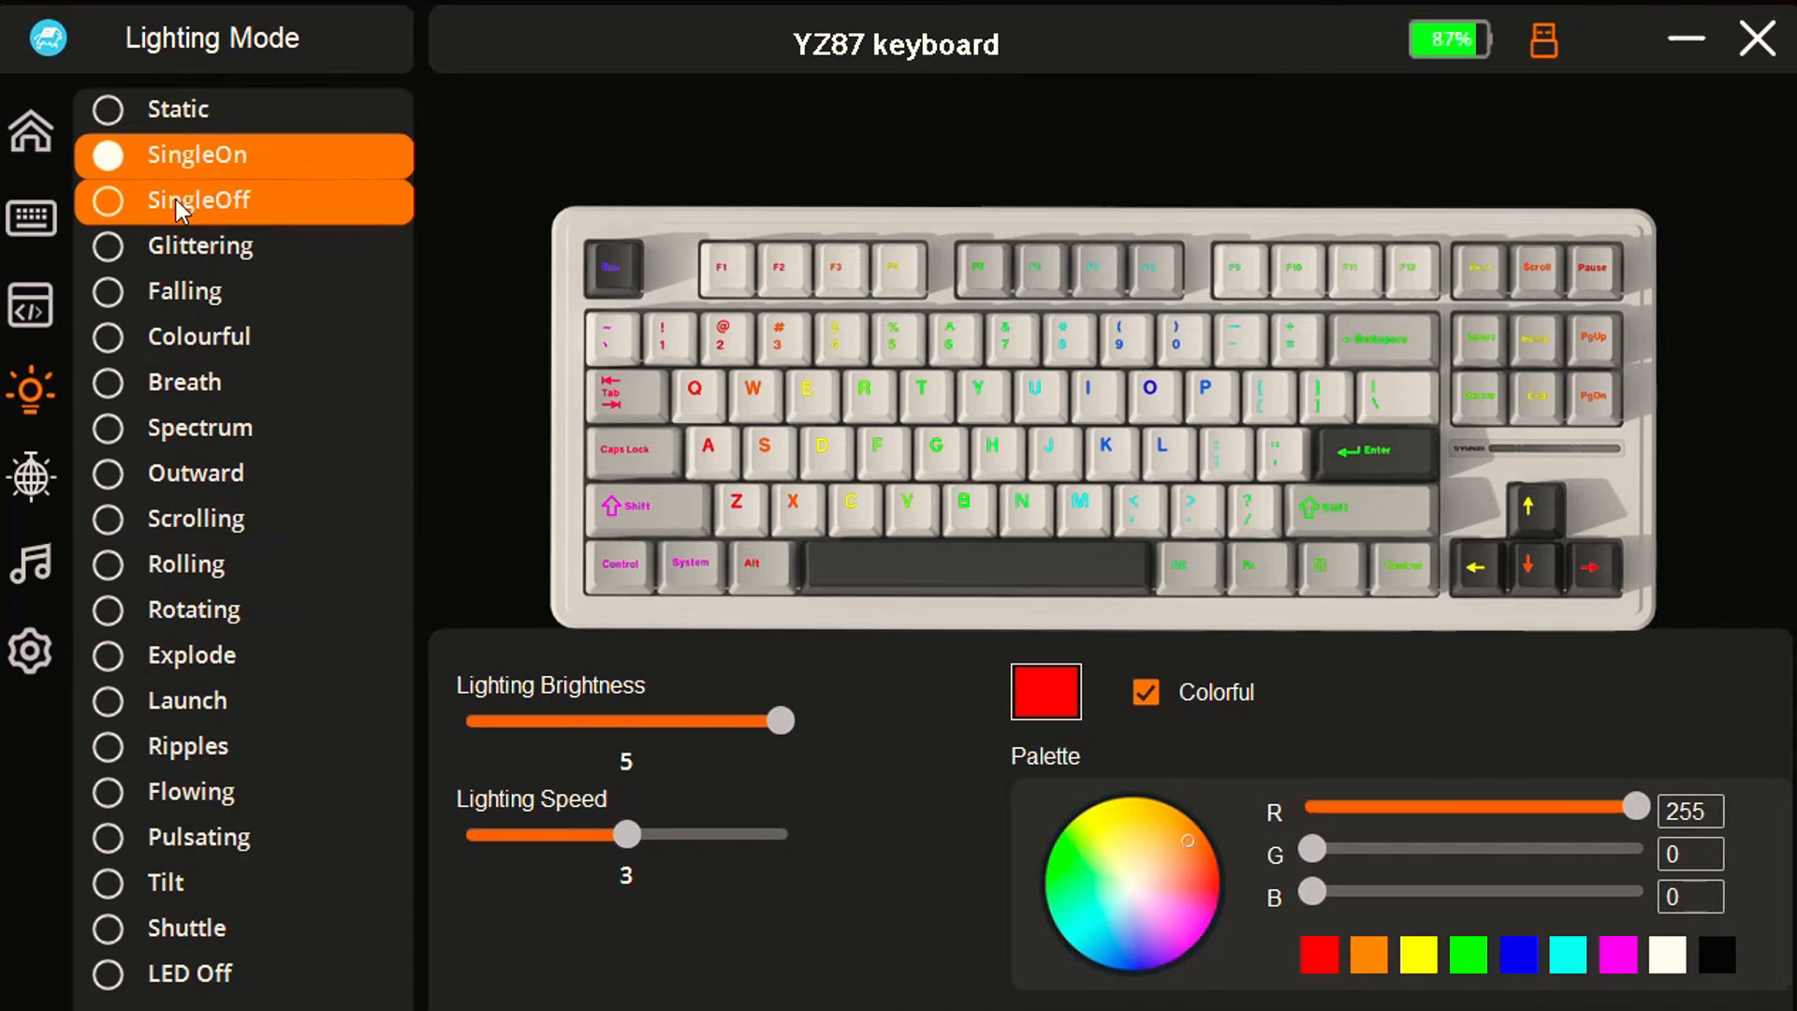
# Open New Macro 1 in the Macro Manager and select its left mouse button release and press actions
pyautogui.click(31, 218)
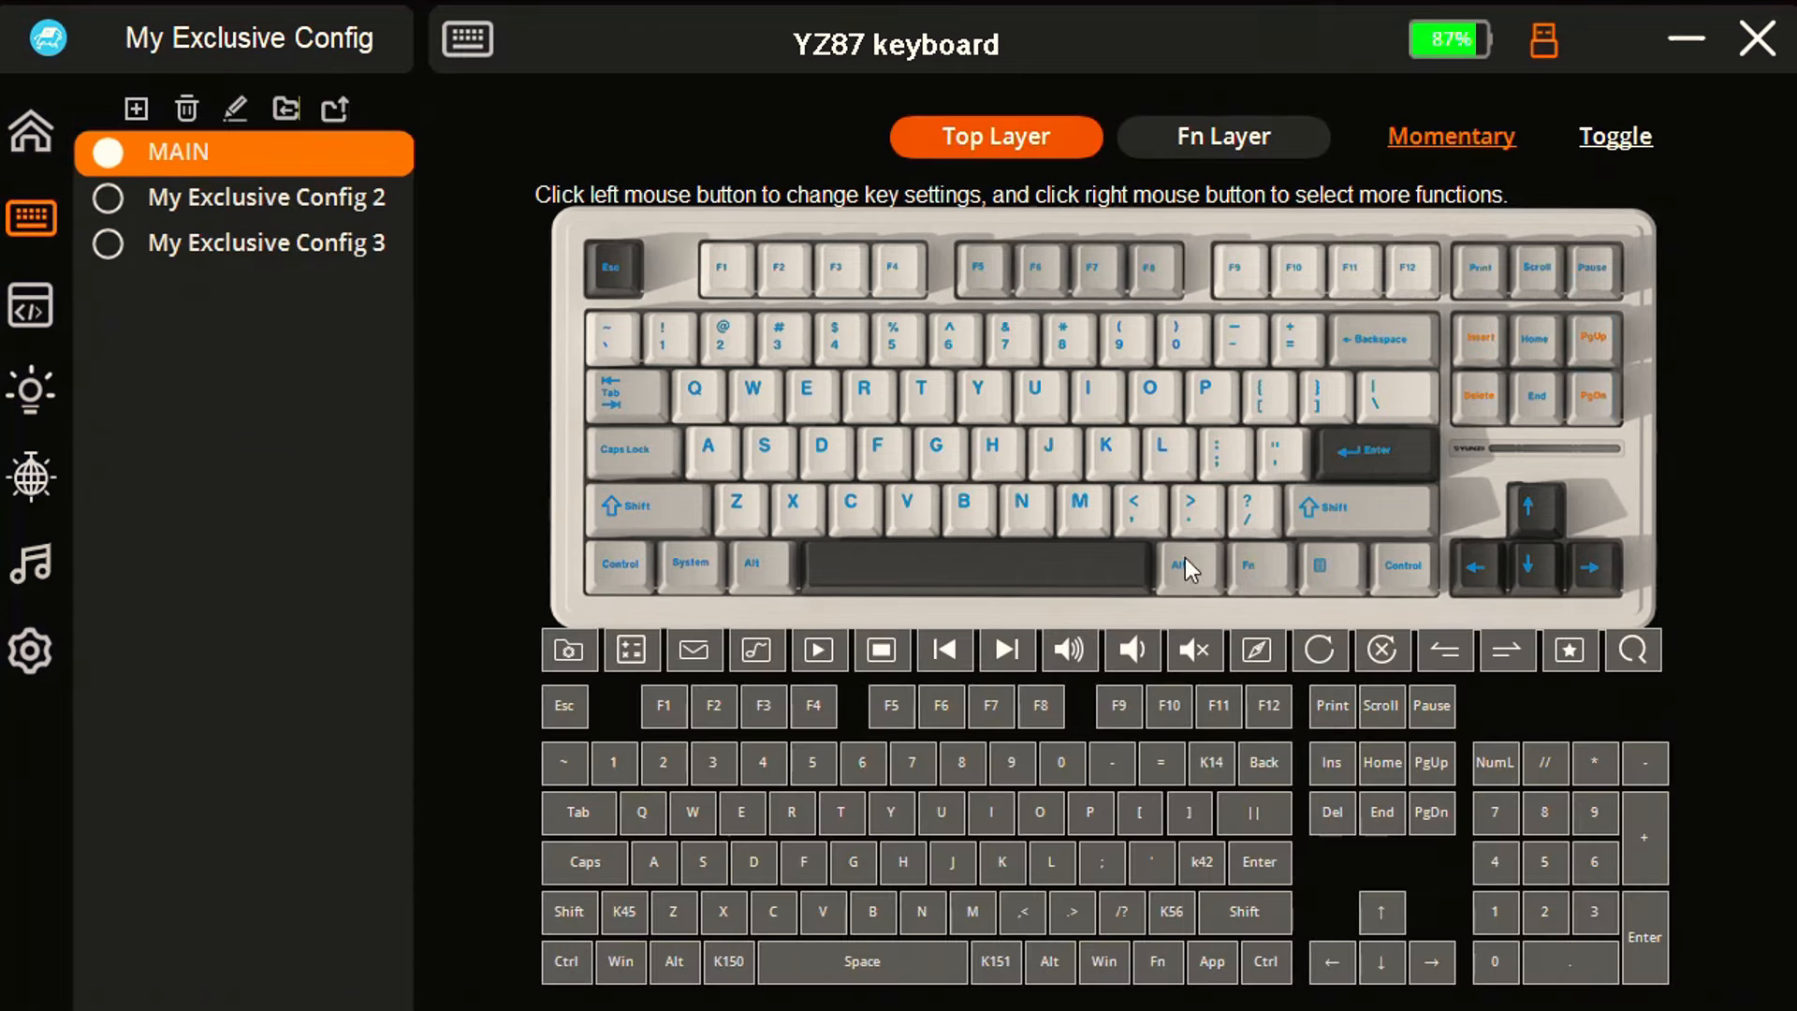
pyautogui.click(31, 306)
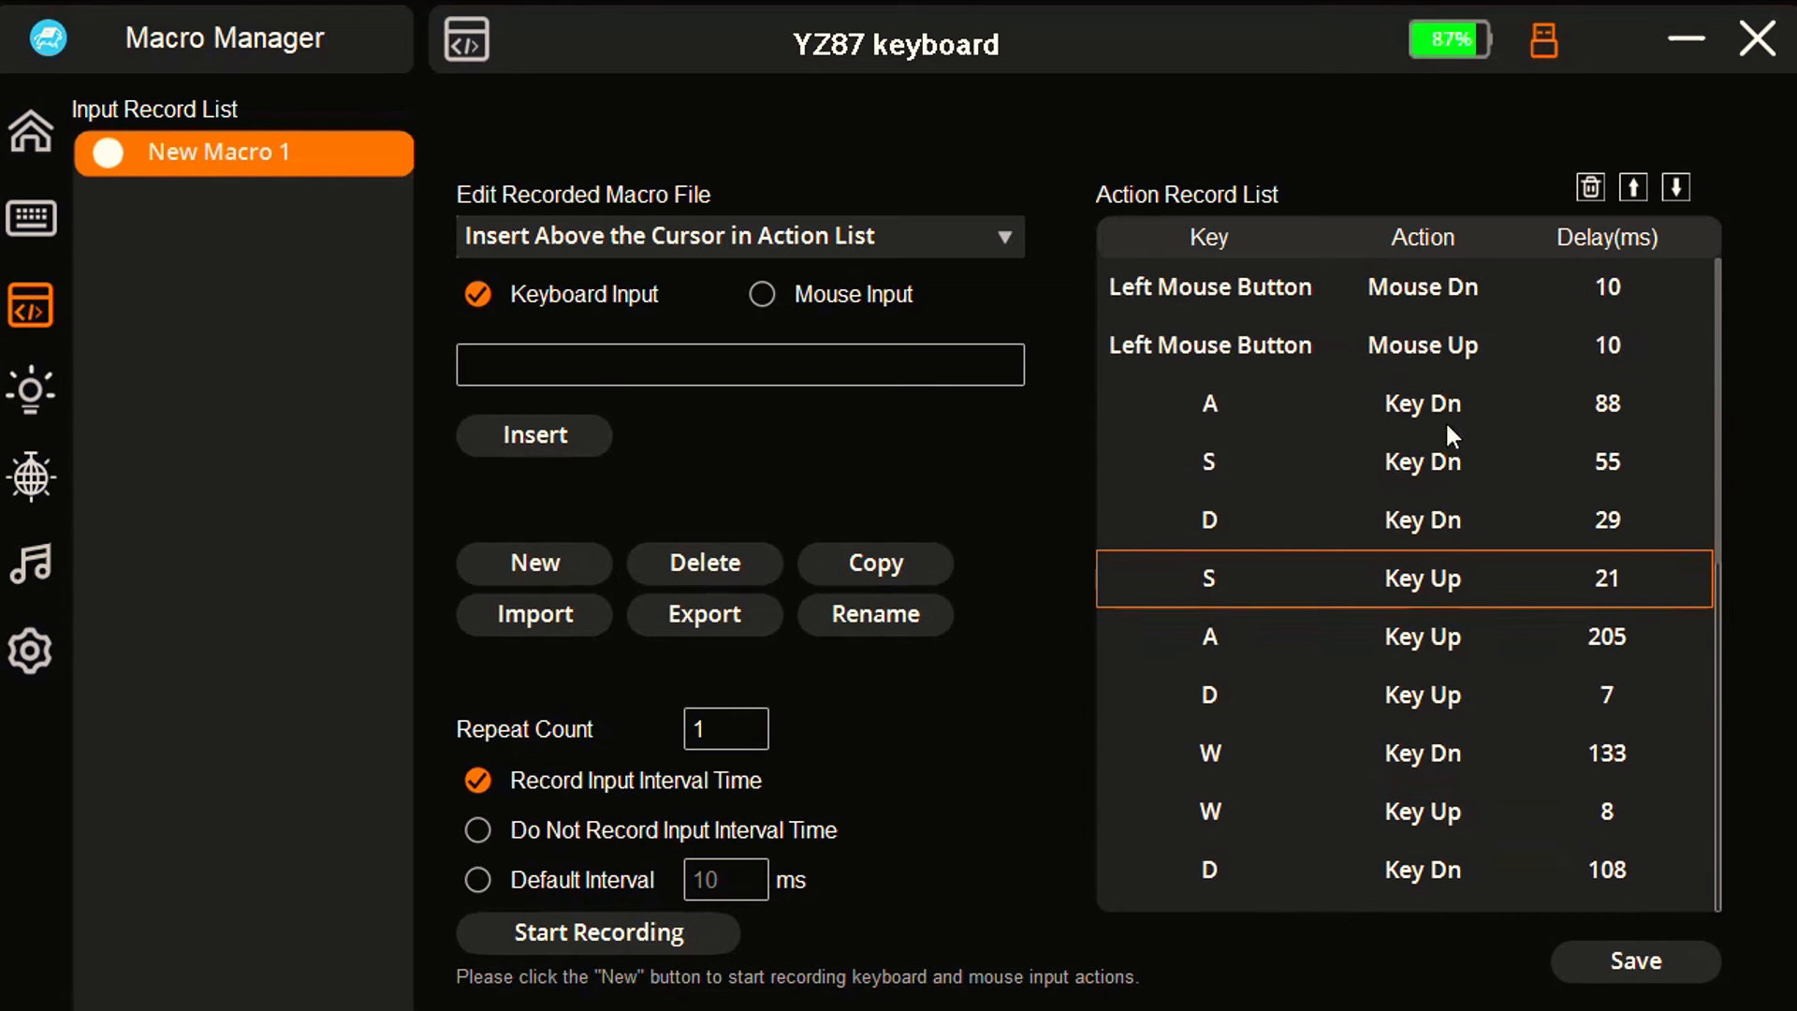
pyautogui.click(1209, 345)
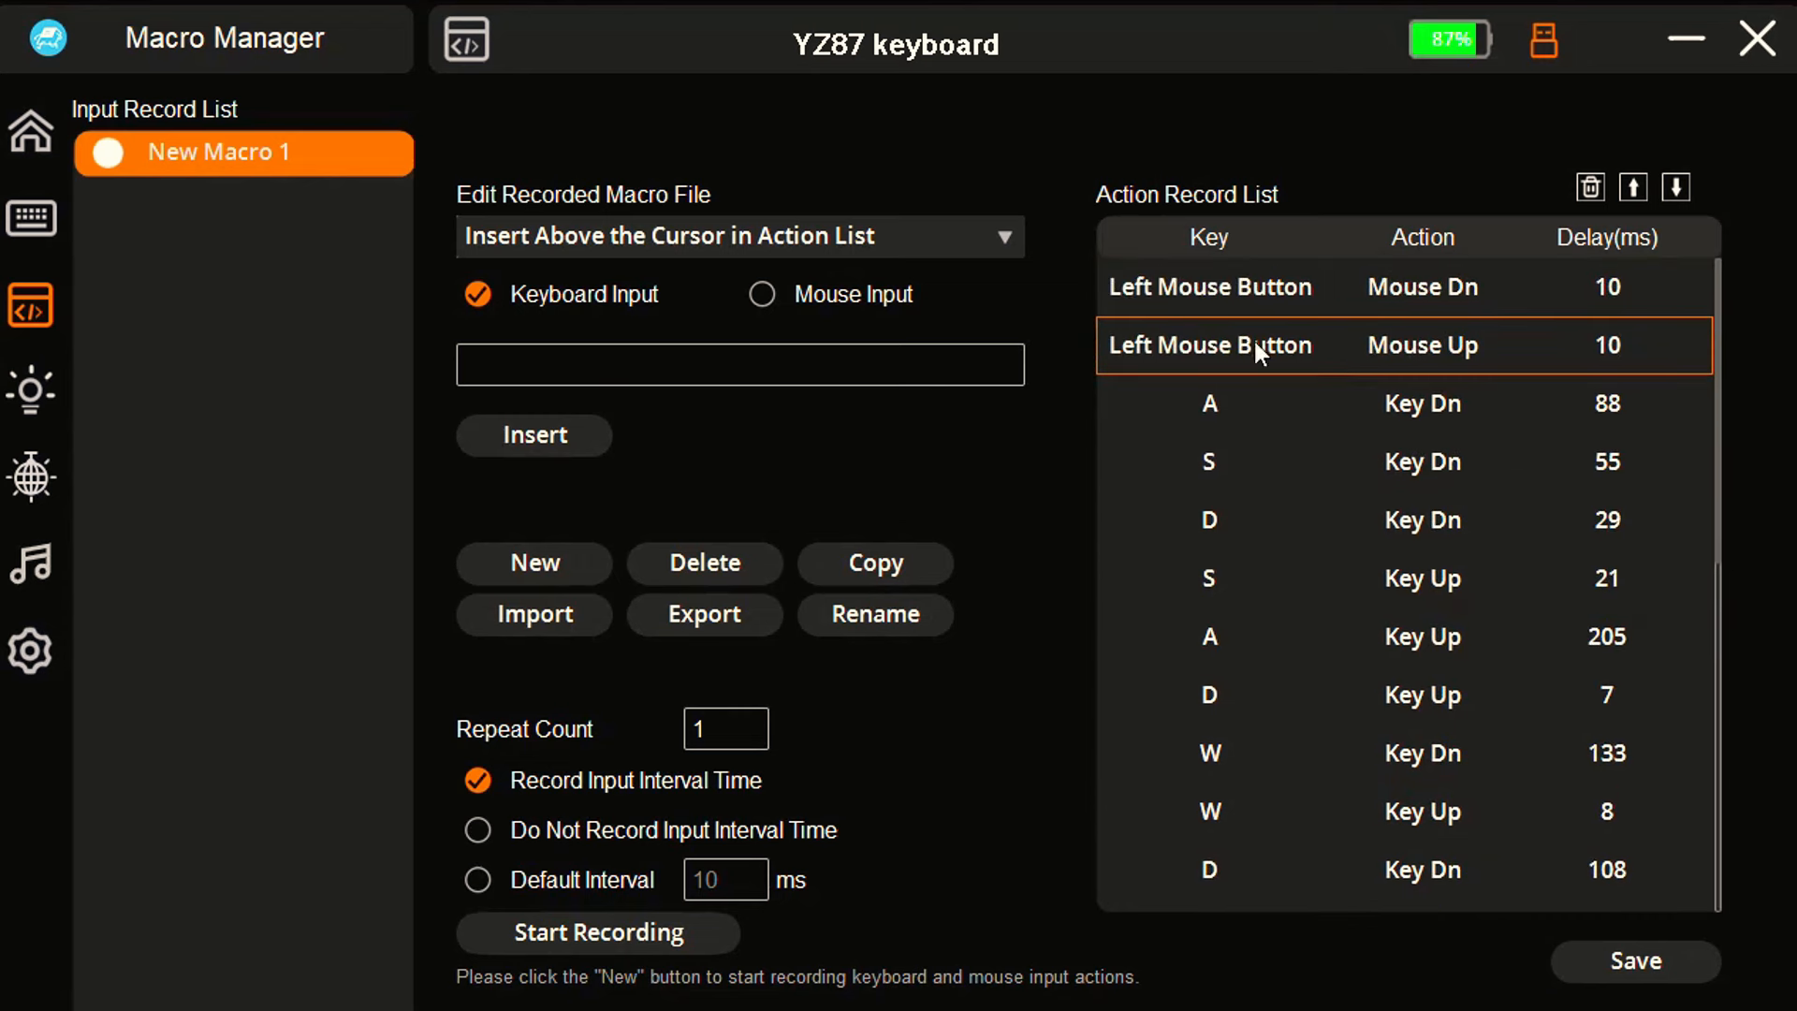
pyautogui.click(1260, 286)
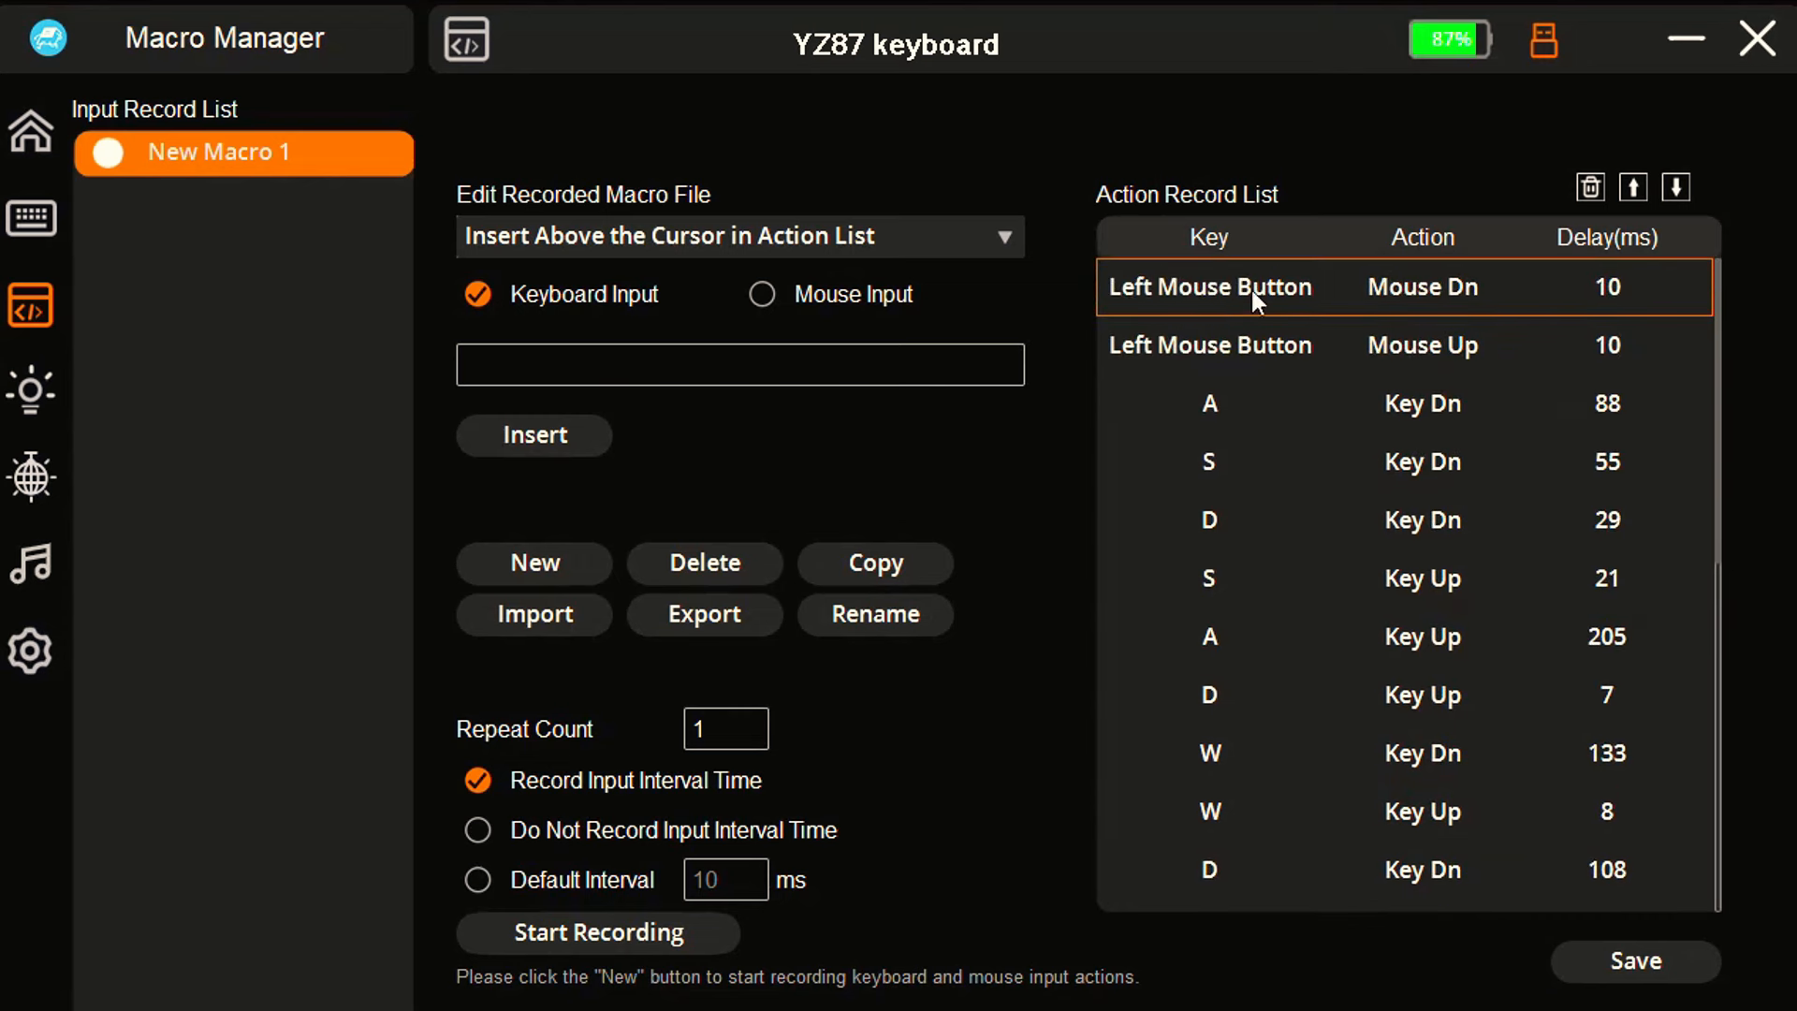